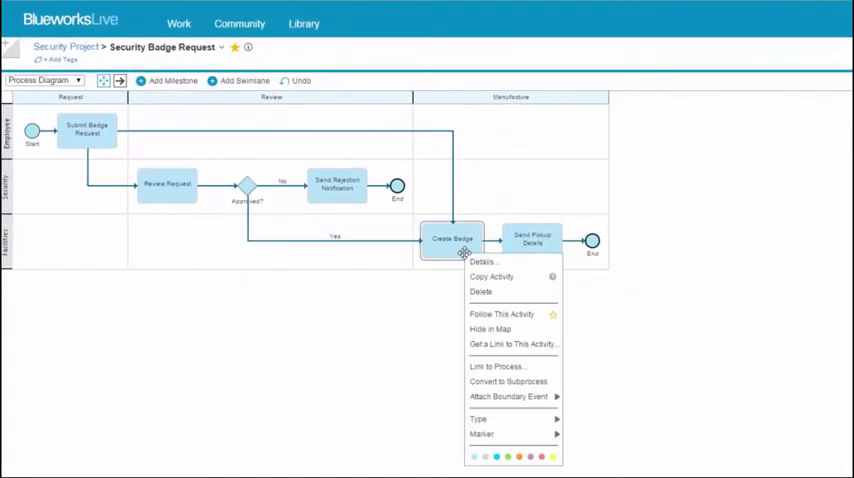
pyautogui.moveTo(527, 382)
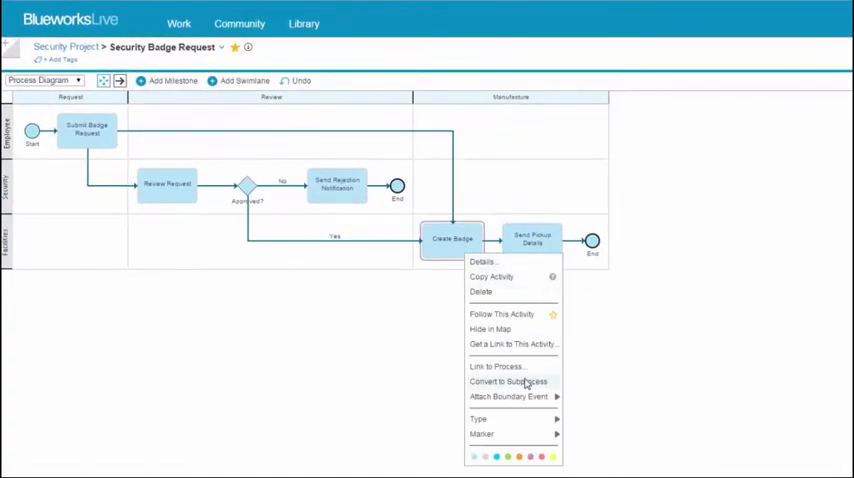
# Convert the Create Badge activity into a subprocess with its own start, activity and end
pyautogui.click(508, 382)
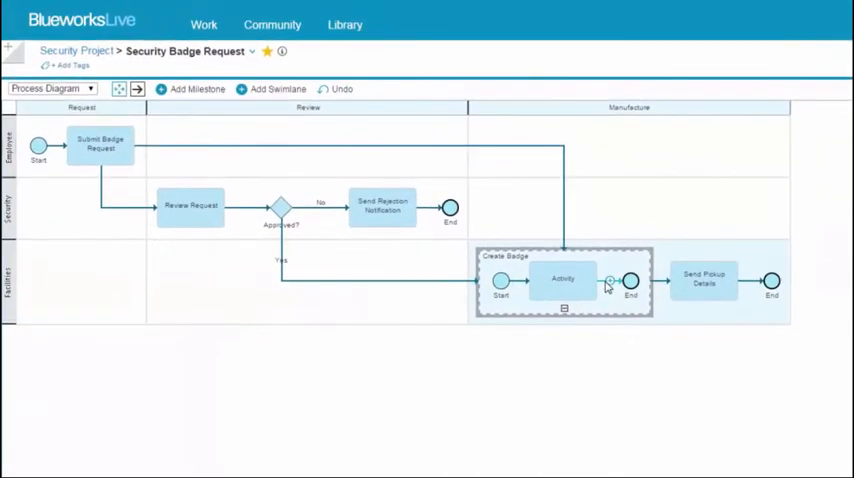
# Insert activities inside the Create Badge subprocess, naming one Take a Photo
pyautogui.click(631, 281)
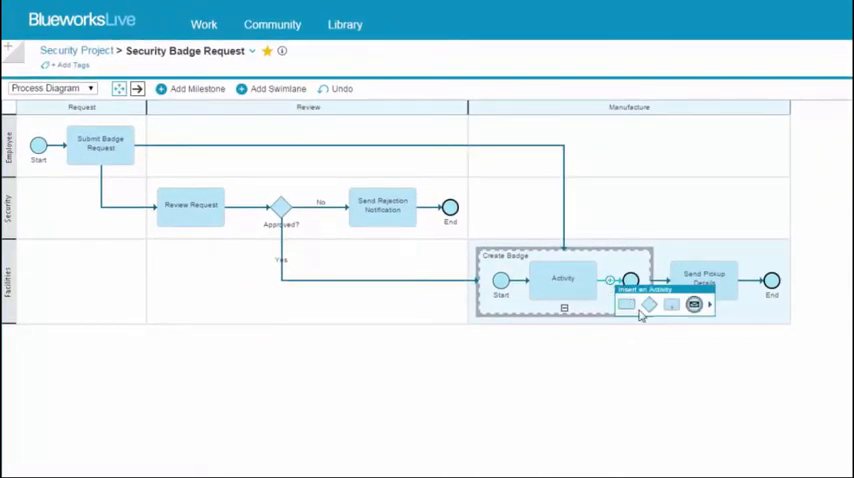
pyautogui.moveTo(671, 305)
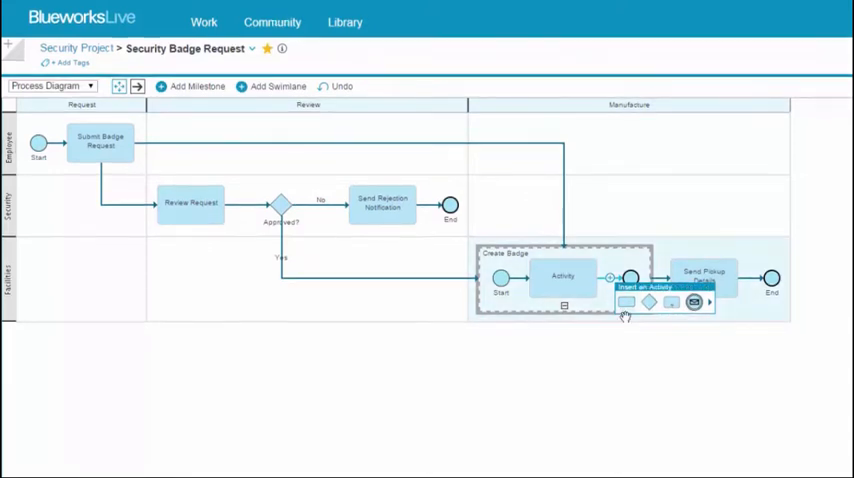
pyautogui.click(625, 302)
pyautogui.write('Schedule a Photo')
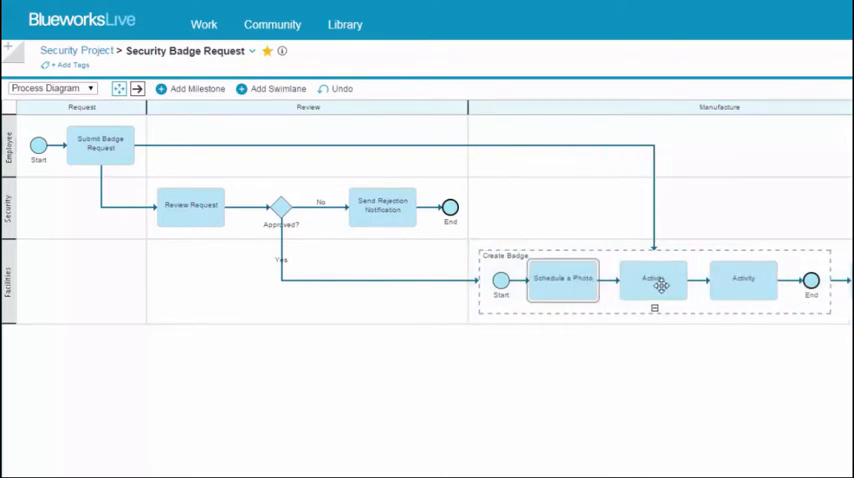
pyautogui.write('Take a Photo')
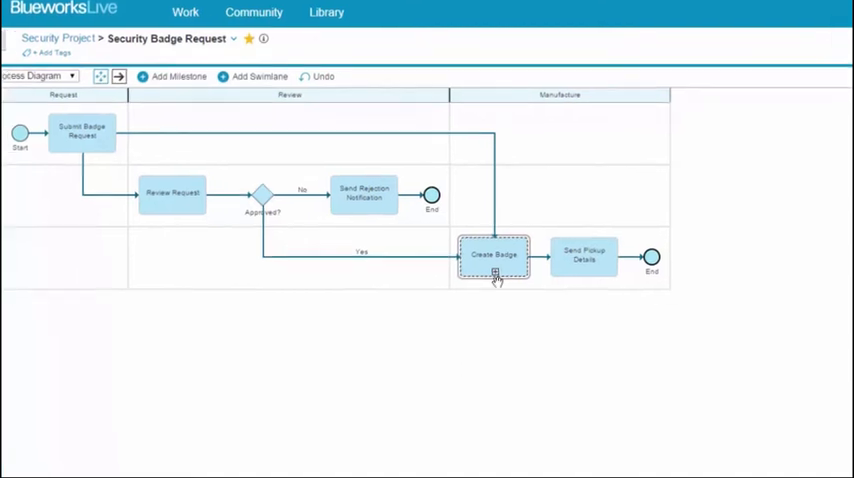
# Save the Create Badge subprocess as a linked process in the Security Project space
pyautogui.rightClick(492, 256)
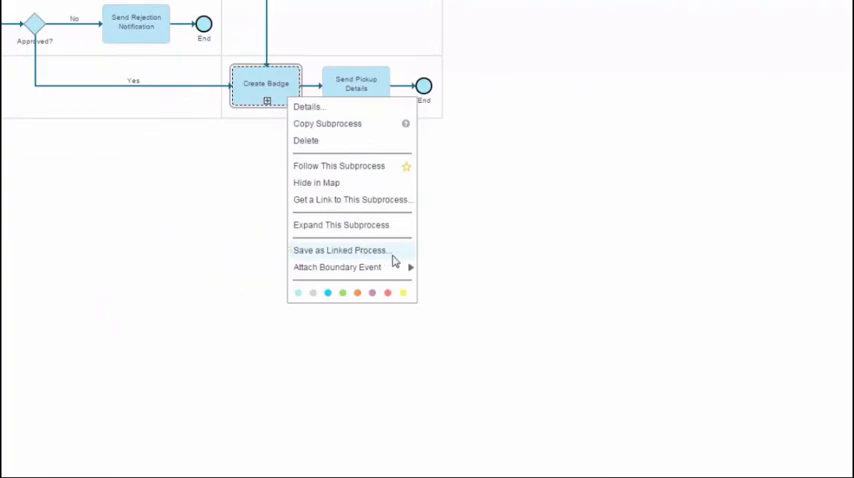
pyautogui.click(339, 250)
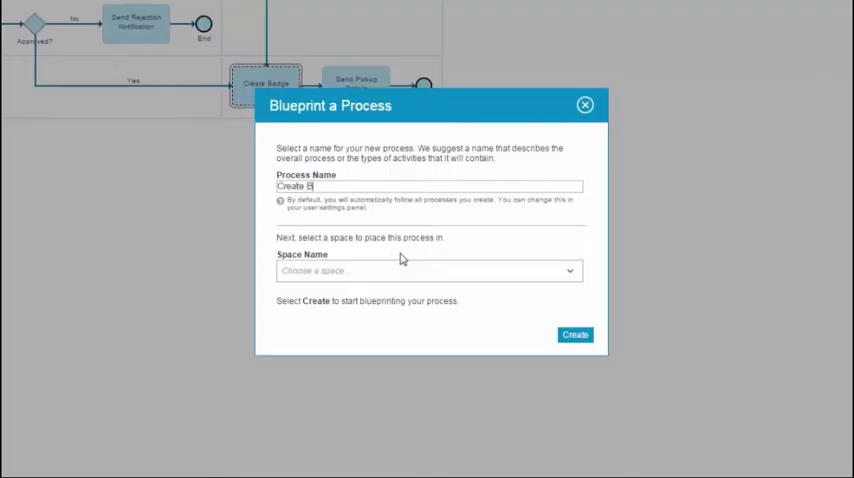
pyautogui.click(428, 270)
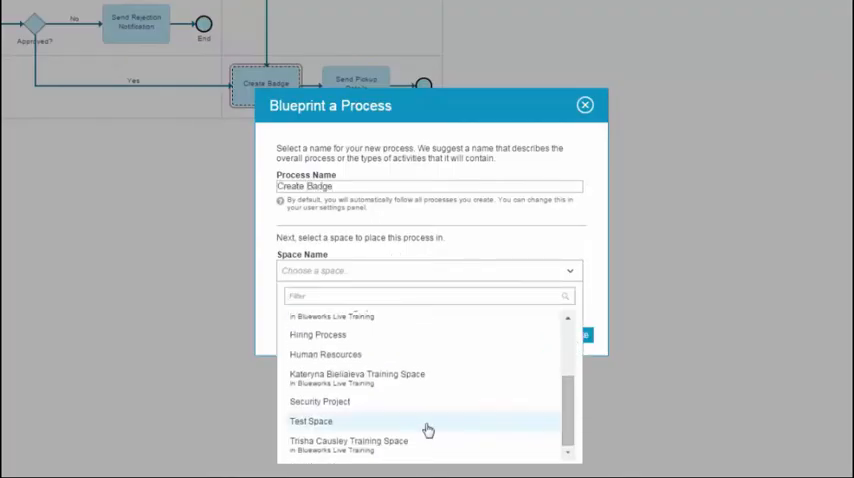
pyautogui.click(311, 421)
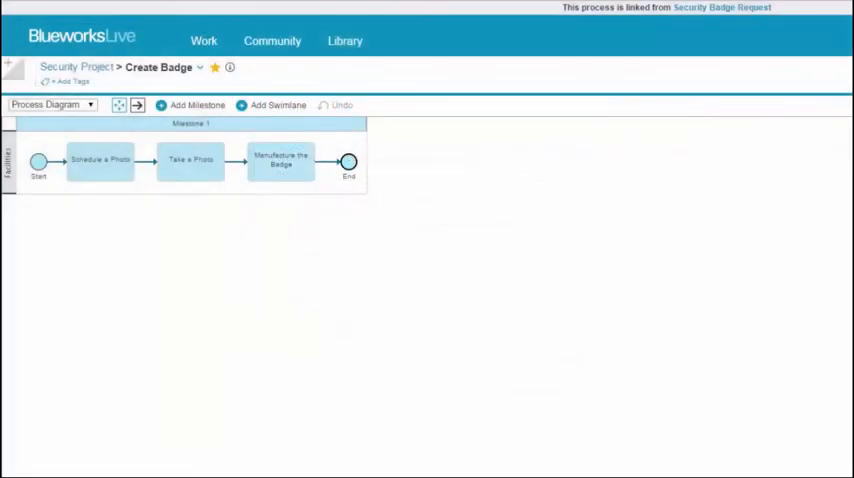
# Insert and delete an extra activity after Take a Photo, then return to Security Badge Request
pyautogui.click(237, 162)
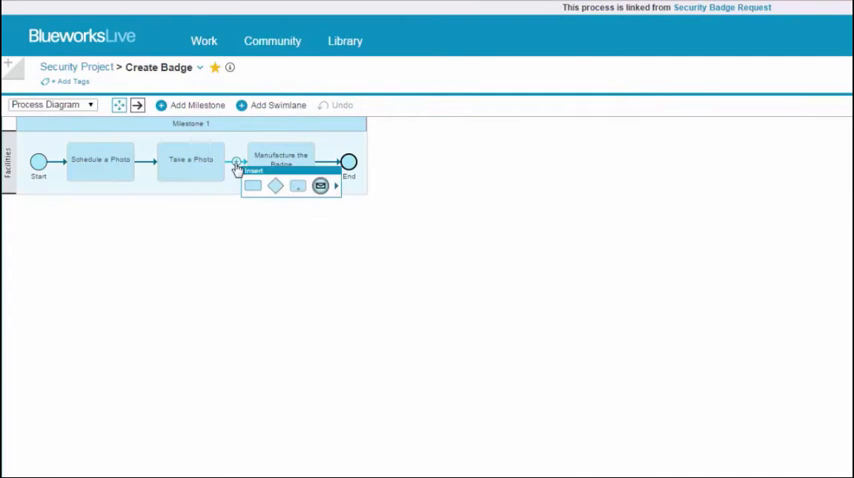
pyautogui.click(253, 186)
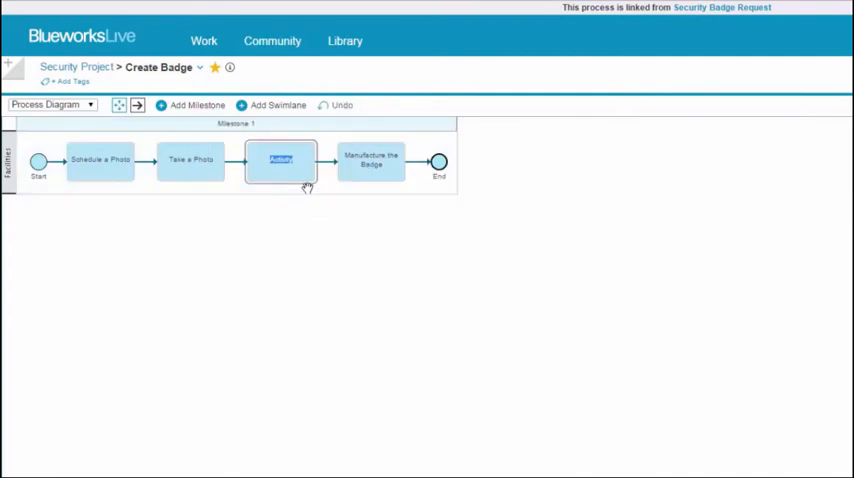
pyautogui.rightClick(281, 160)
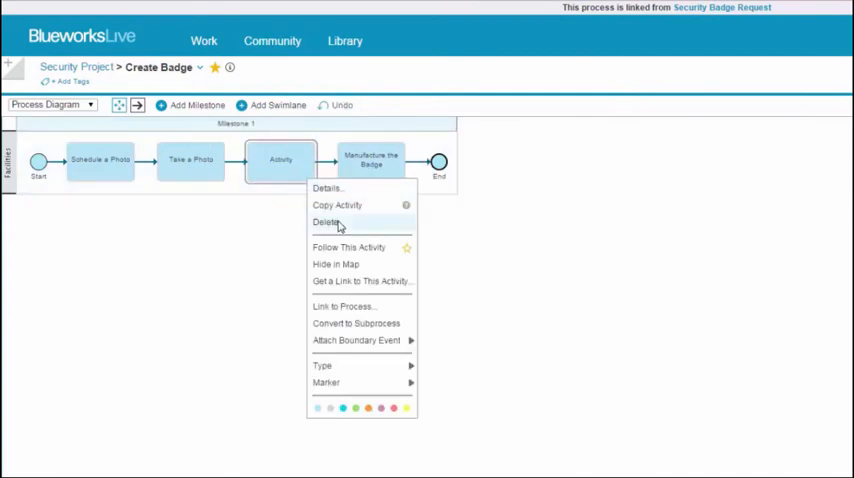
pyautogui.click(327, 221)
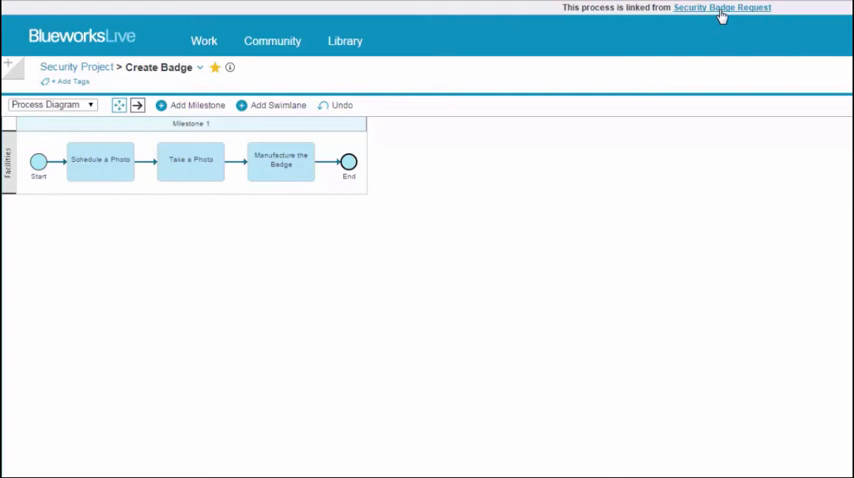
pyautogui.click(721, 8)
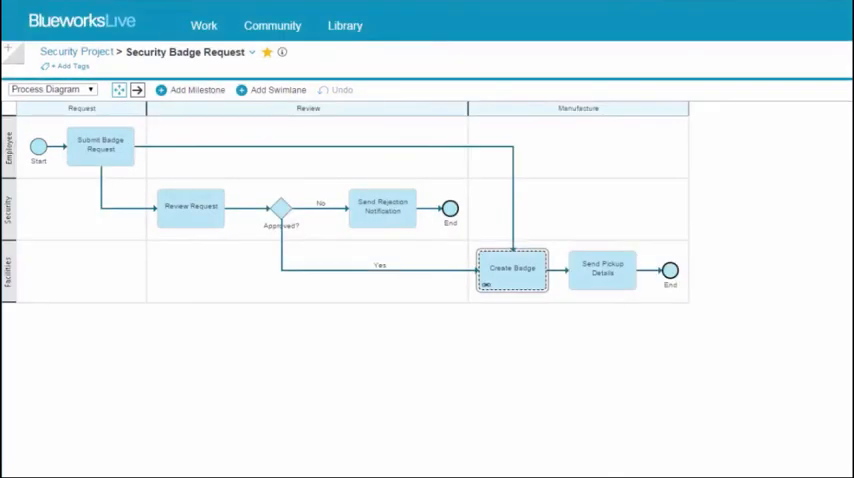